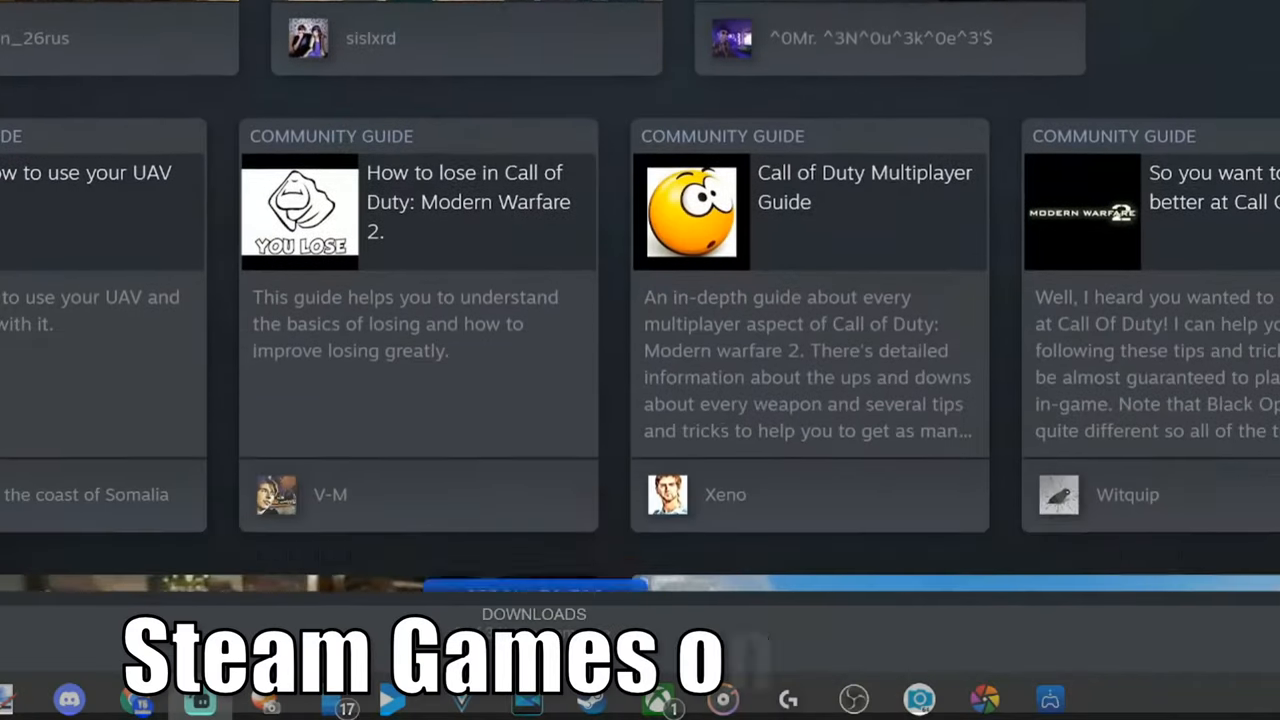
Select Halo: The Master Chief Collection in the Steam library and start it with Play.
{"action": "scroll", "scroll_direction": "down", "scroll_amount": 3}
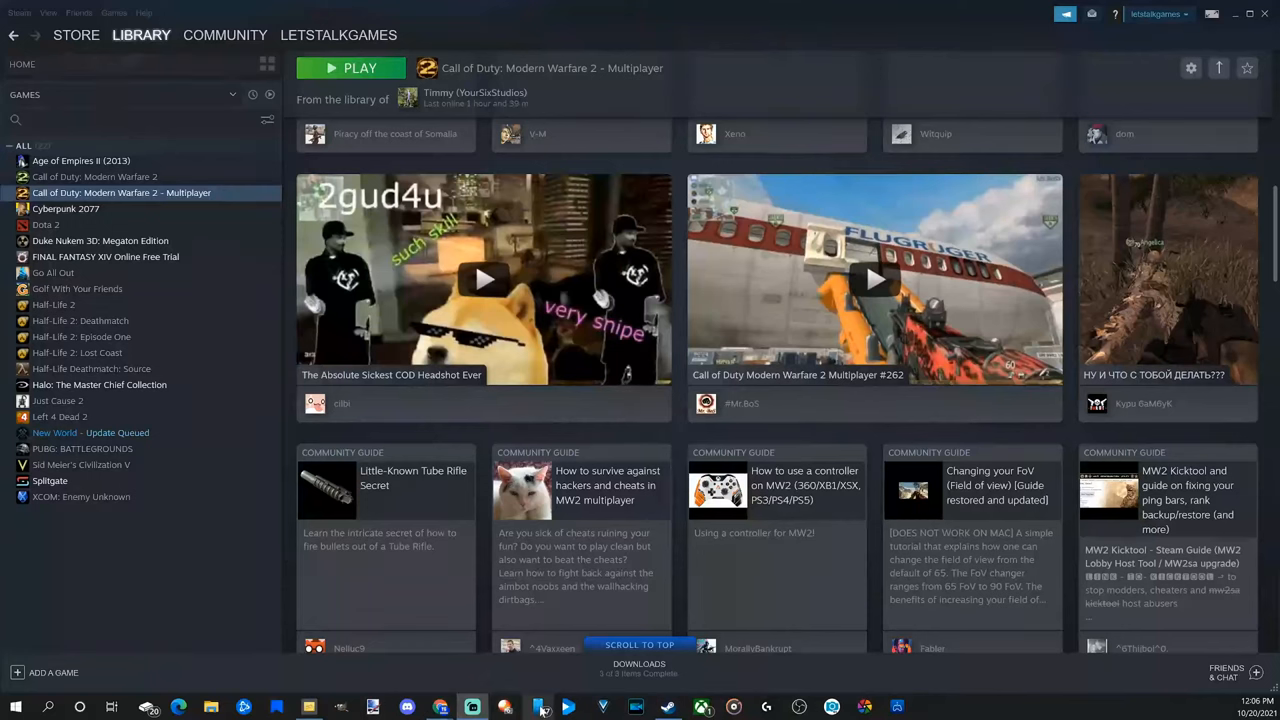
{"action": "mouse_move", "coordinate": [640, 710]}
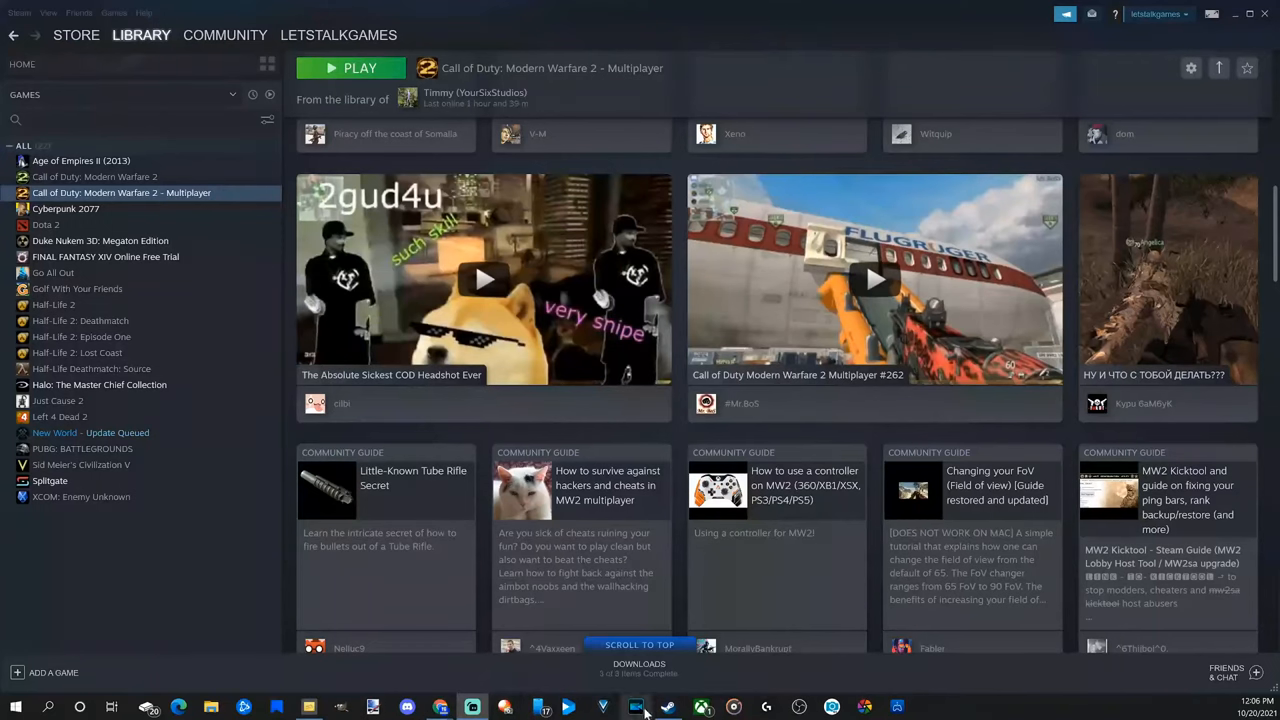
{"action": "mouse_move", "coordinate": [704, 708]}
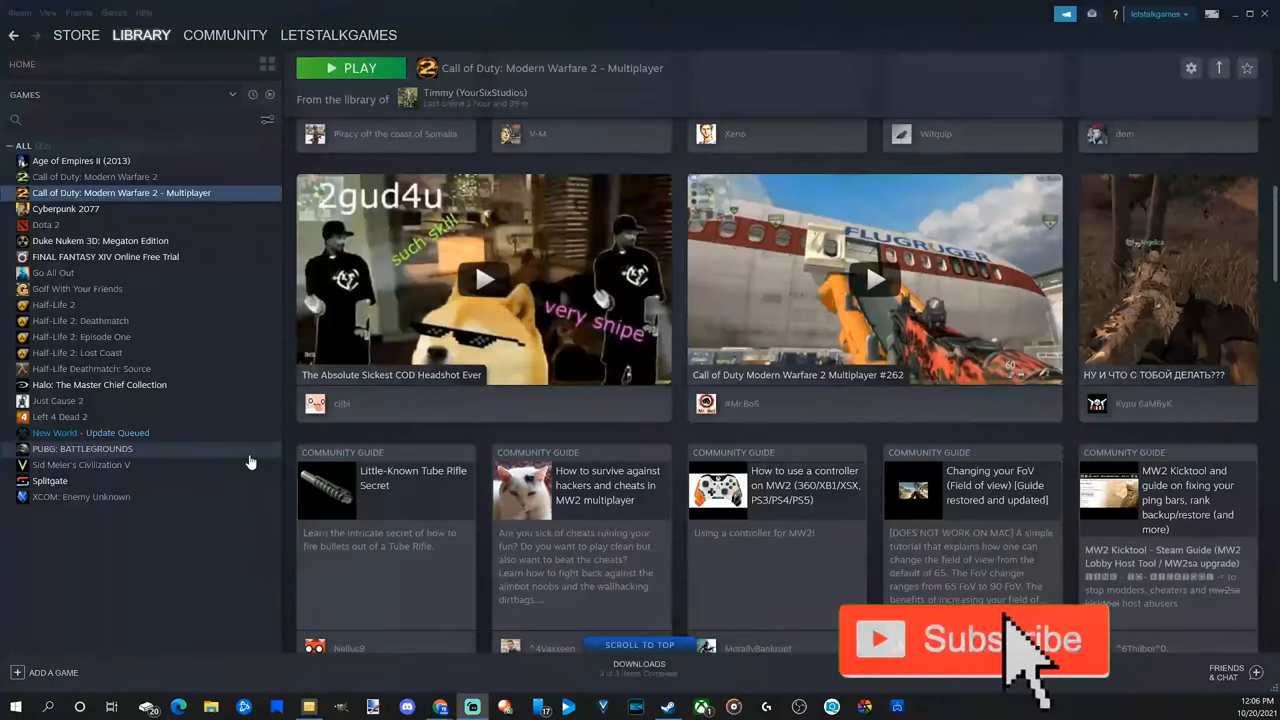
{"action": "mouse_move", "coordinate": [250, 456]}
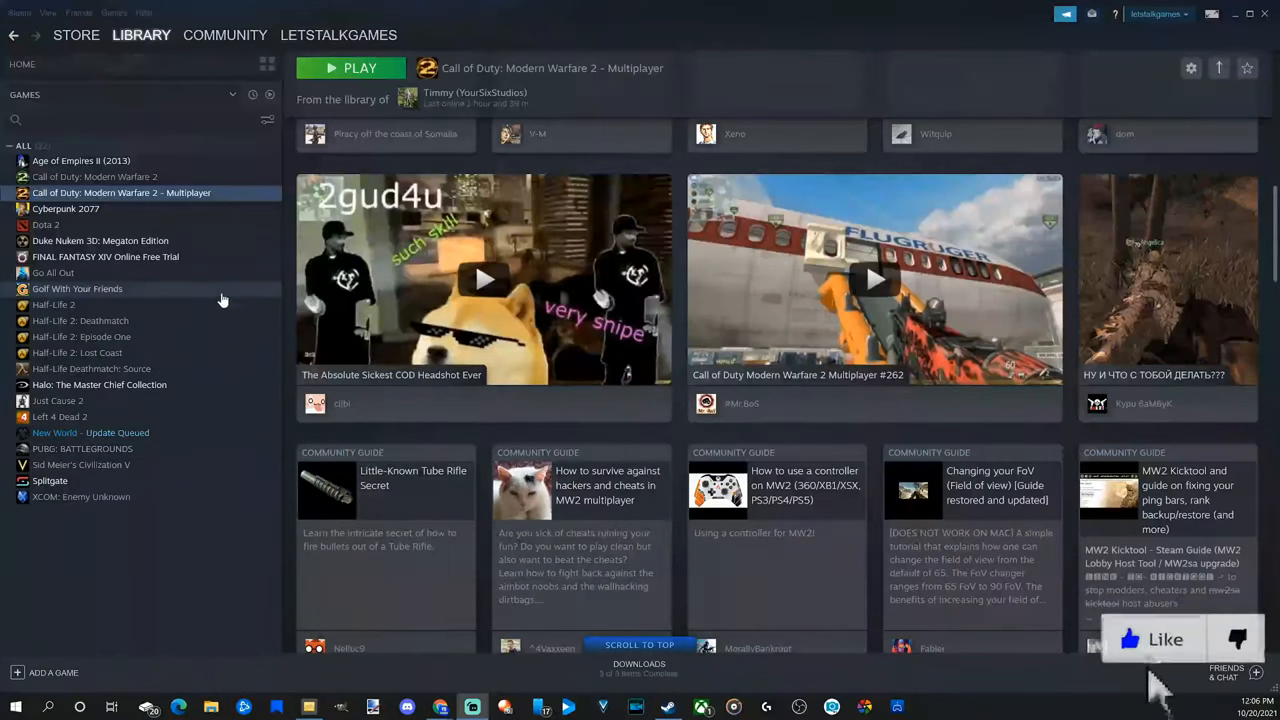
{"action": "mouse_move", "coordinate": [212, 256]}
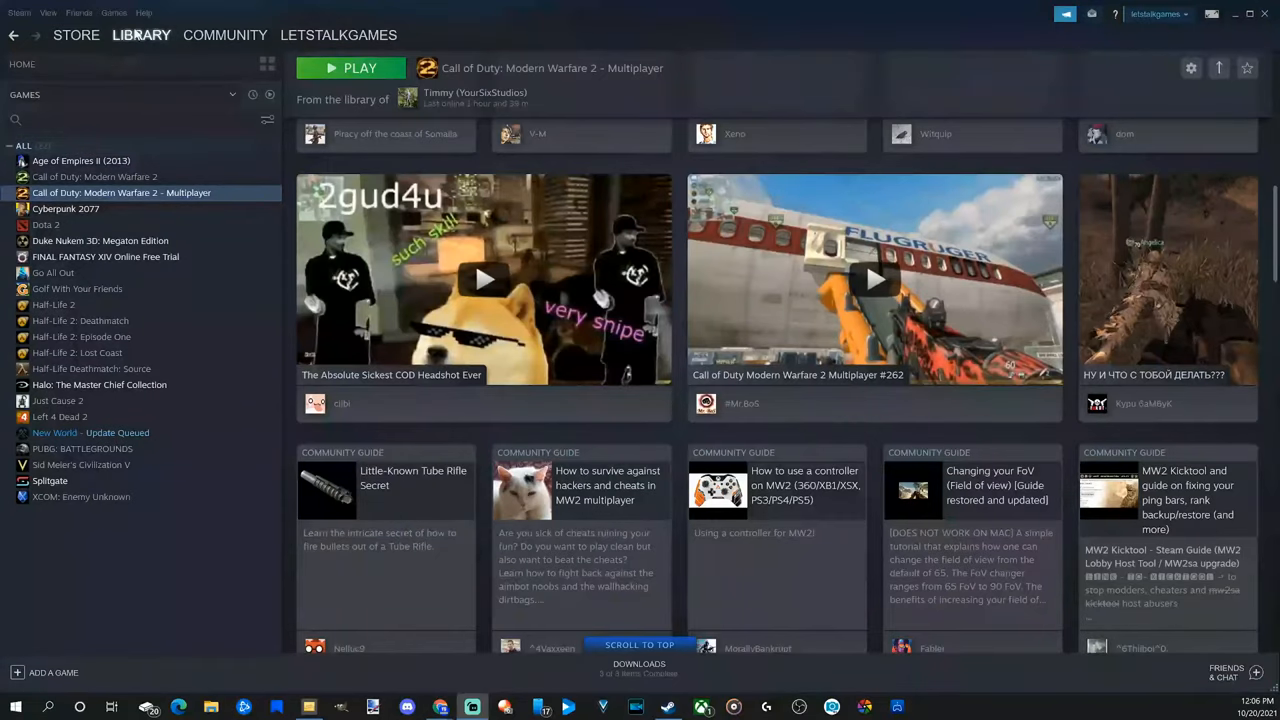
{"action": "left_click", "coordinate": [22, 62]}
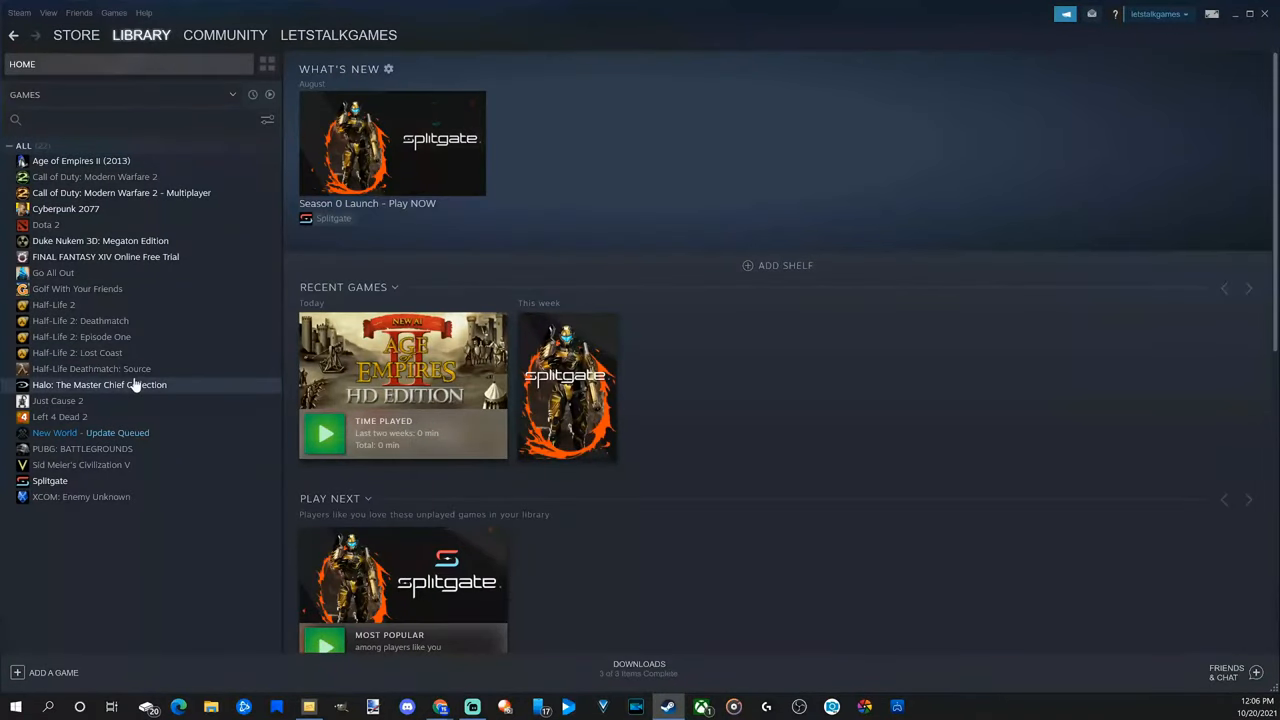
{"action": "left_click", "coordinate": [100, 384]}
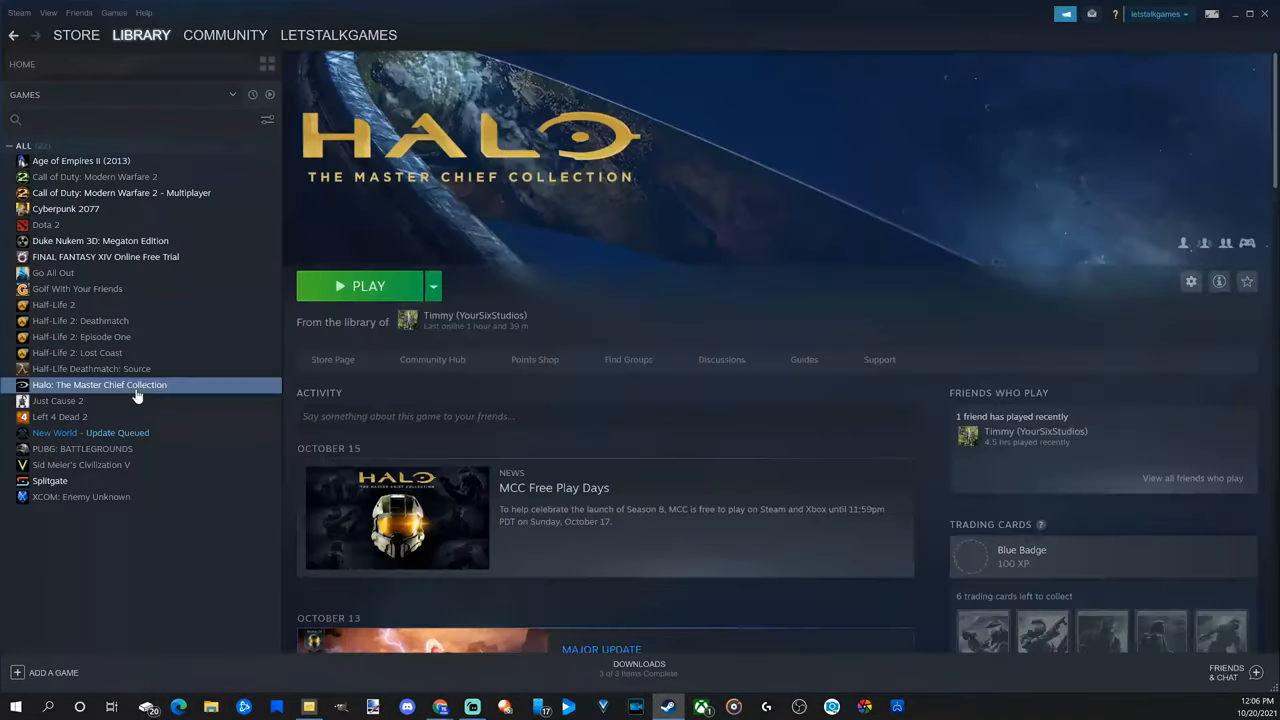
{"action": "mouse_move", "coordinate": [348, 304]}
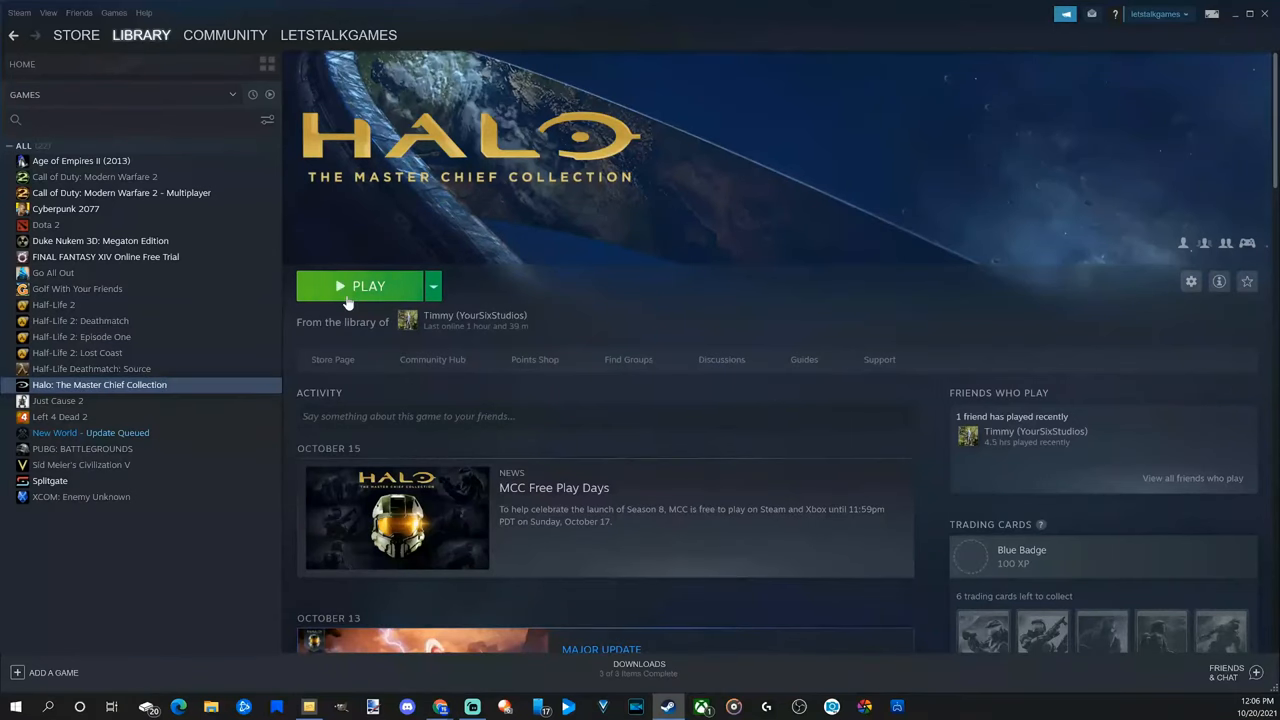
{"action": "left_click", "coordinate": [368, 286]}
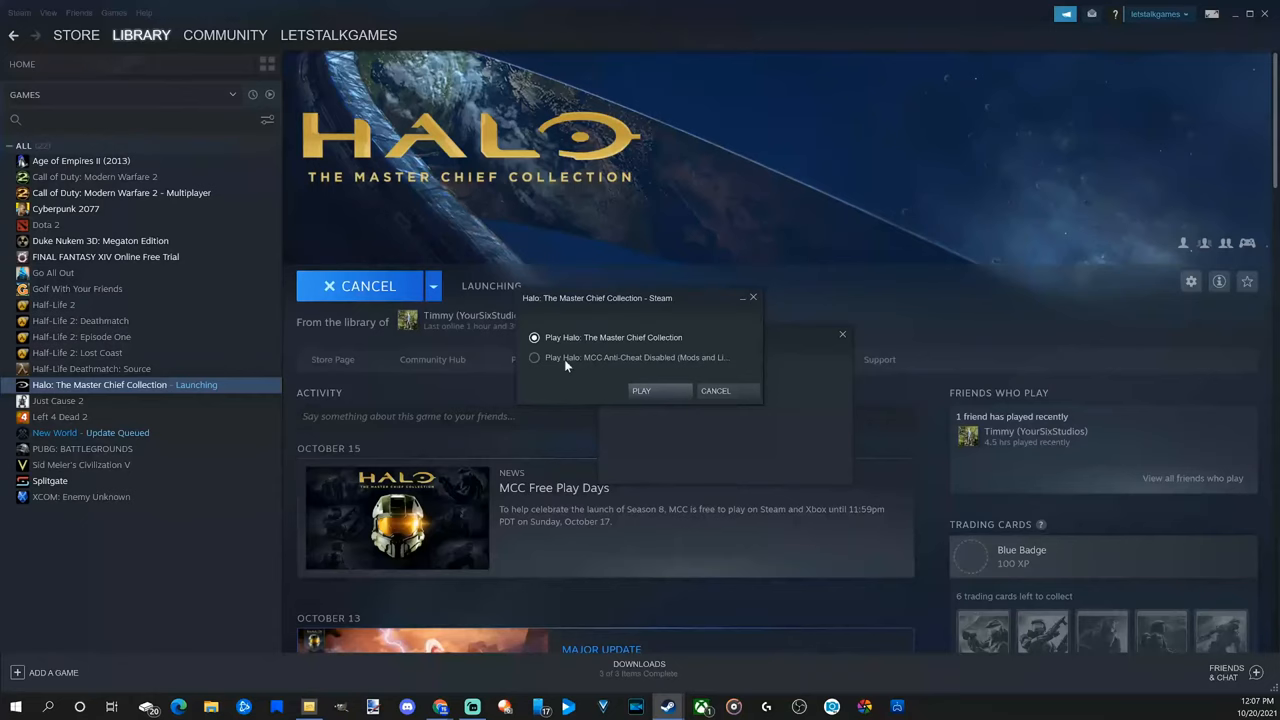
Launch with the standard option and accept the license agreement with I Agree.
{"action": "left_click", "coordinate": [640, 390]}
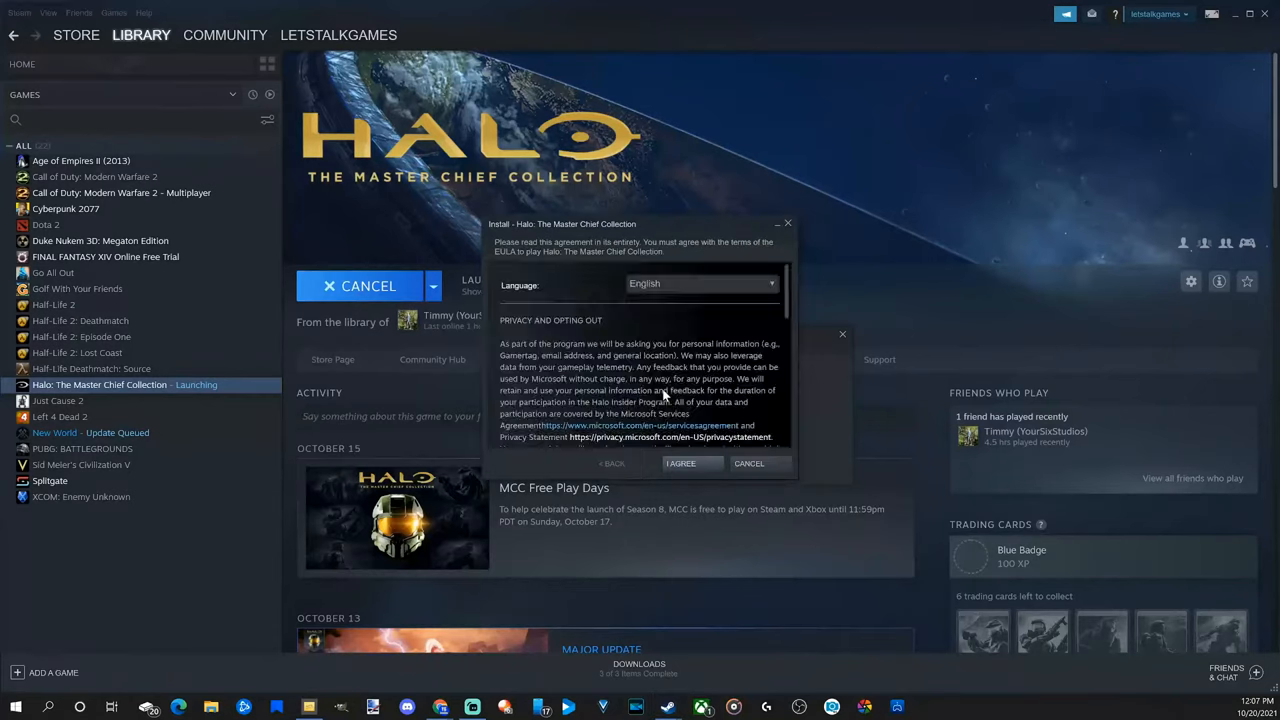
{"action": "left_click", "coordinate": [680, 464]}
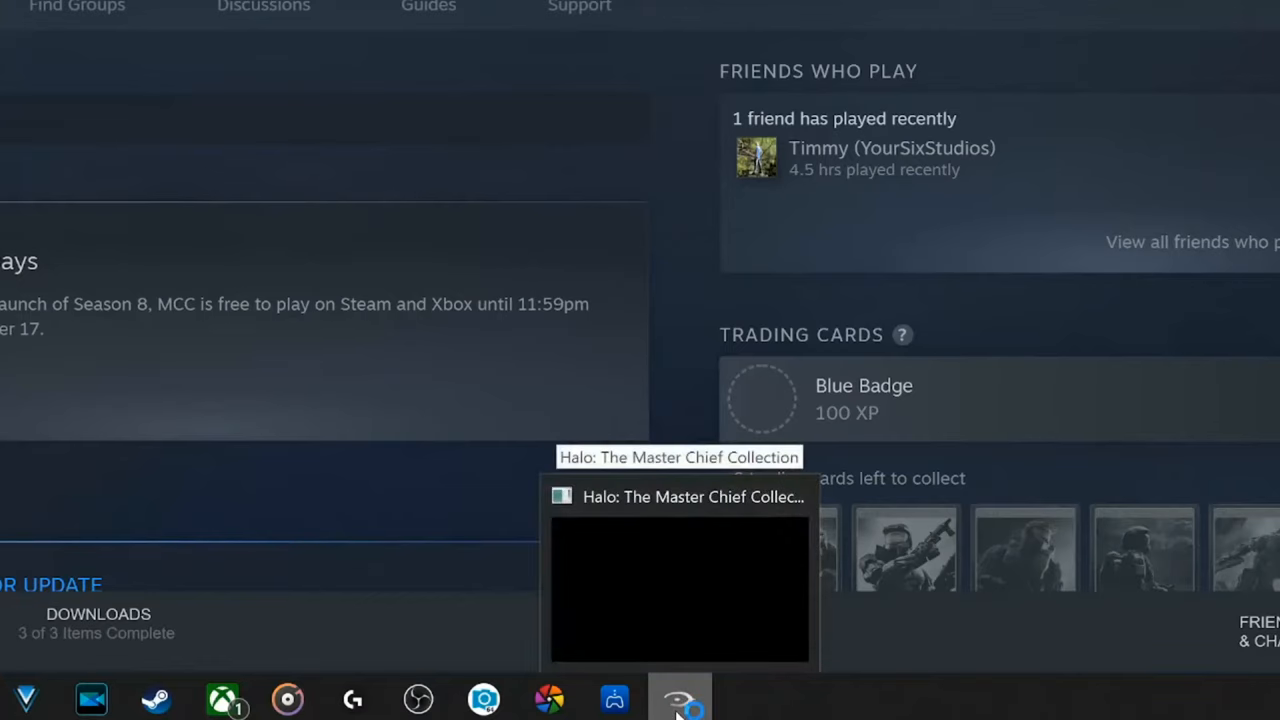
Bring up the running Halo game's taskbar menu to pin it to the taskbar.
{"action": "right_click", "coordinate": [680, 696]}
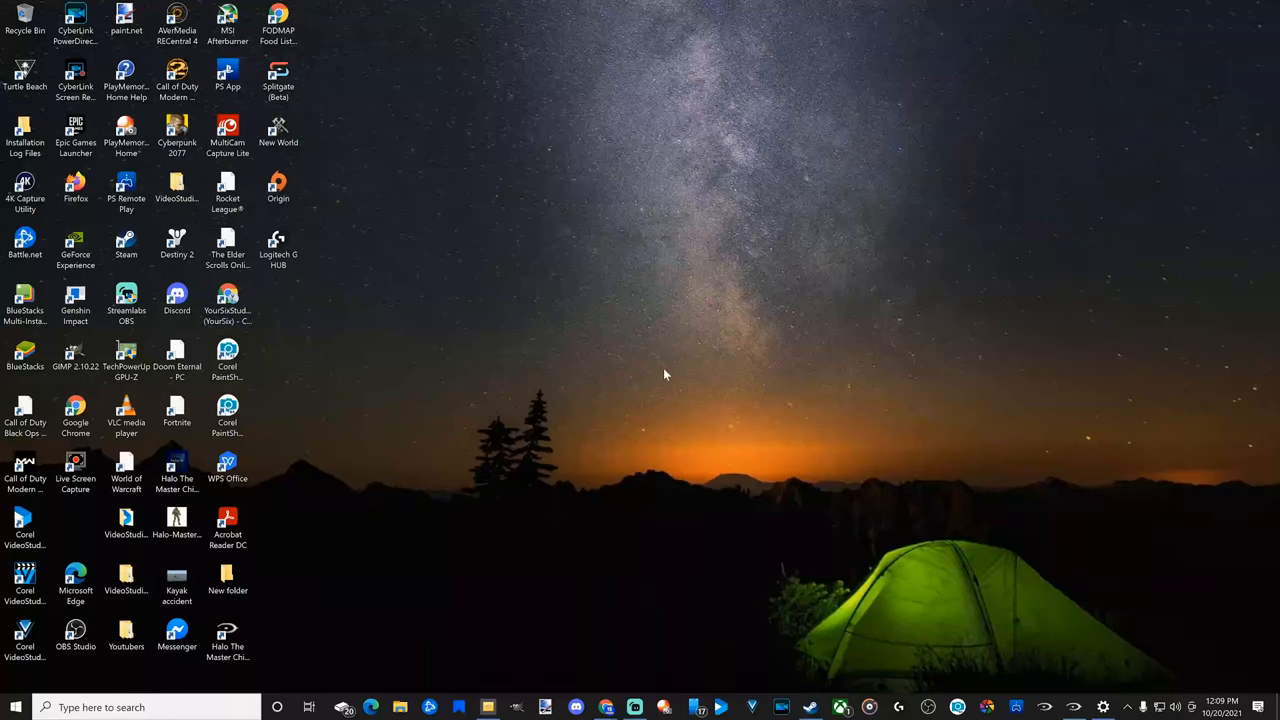
{"action": "mouse_move", "coordinate": [1044, 708]}
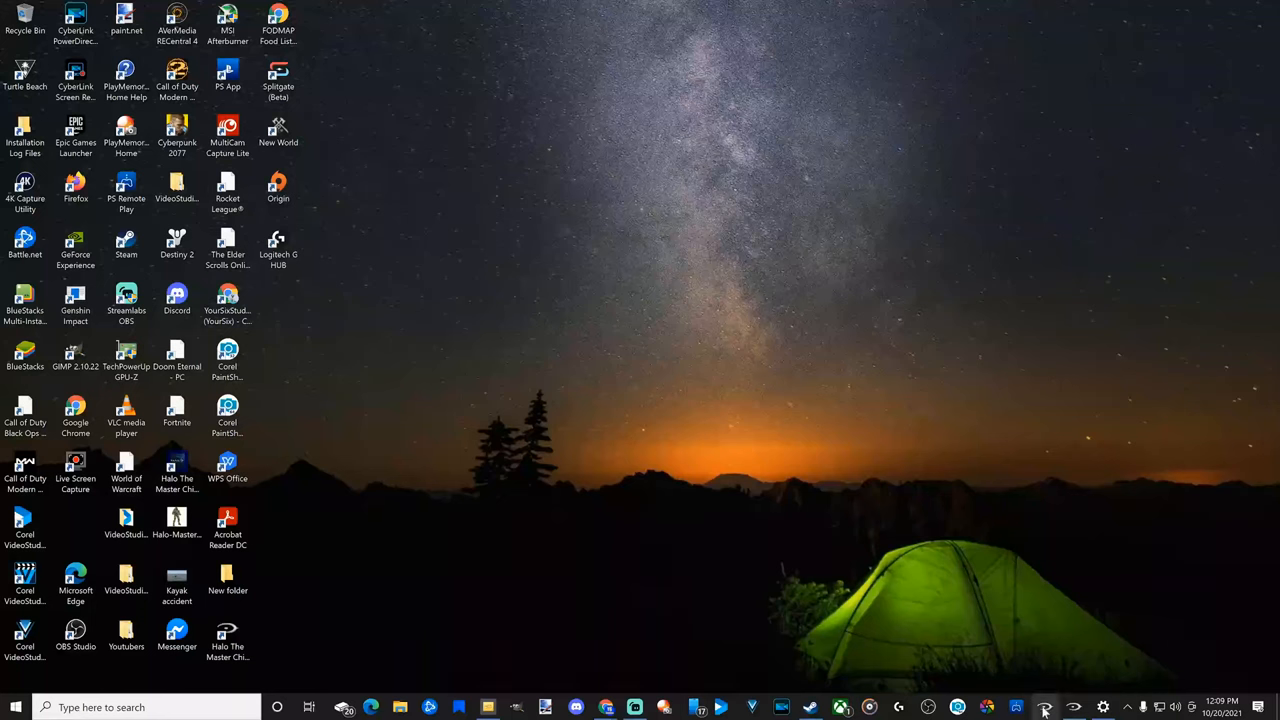
{"action": "mouse_move", "coordinate": [1074, 708]}
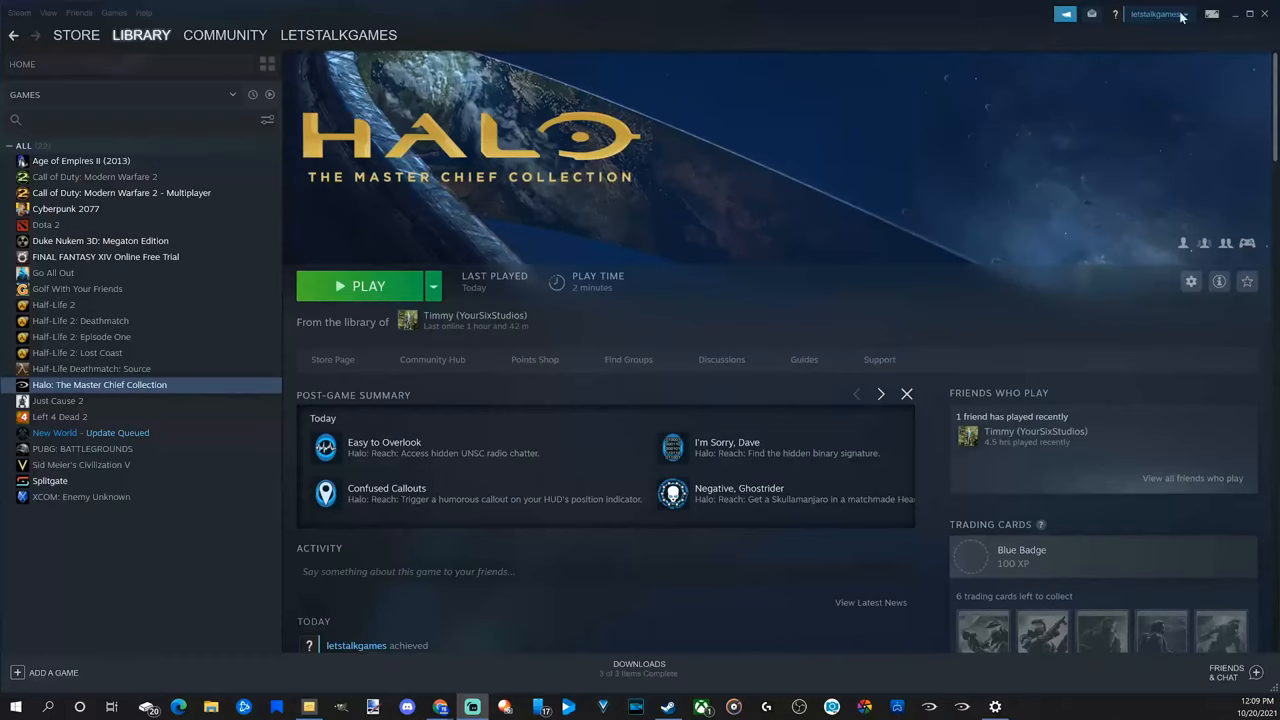
{"action": "mouse_move", "coordinate": [962, 708]}
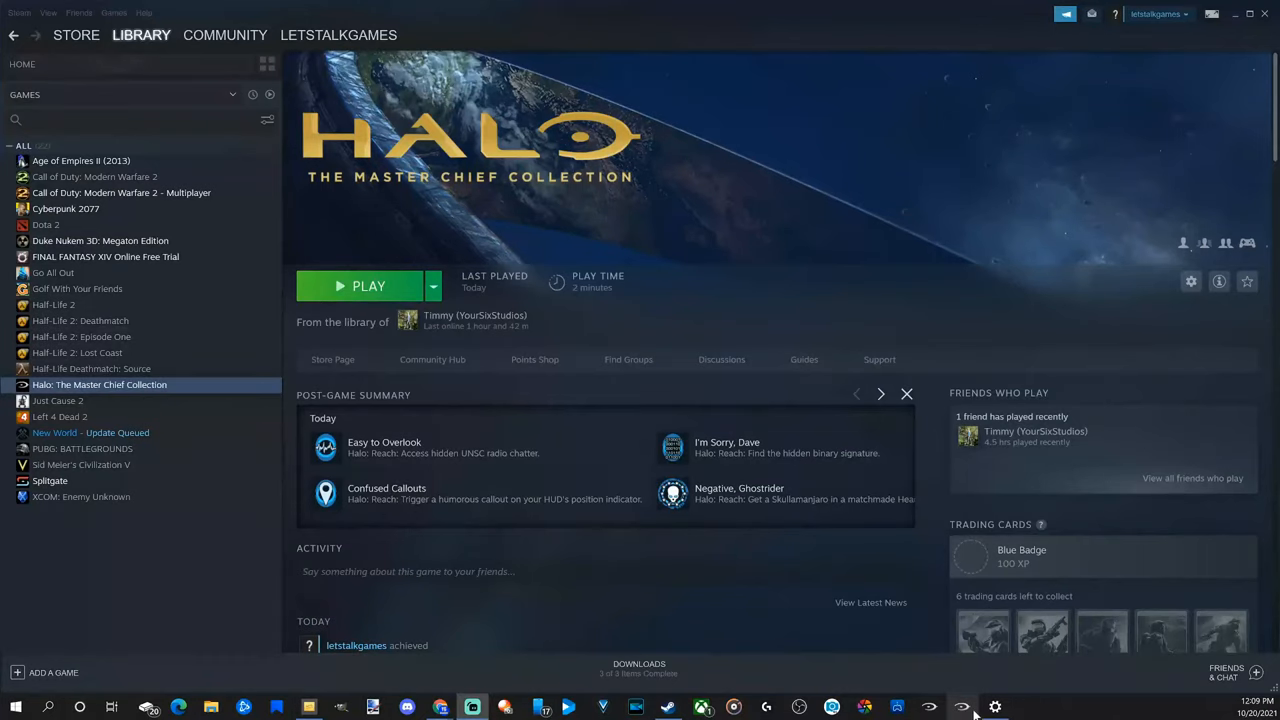
Show the pinned Halo icon's jump list, confirming Unpin from taskbar is offered.
{"action": "right_click", "coordinate": [962, 708]}
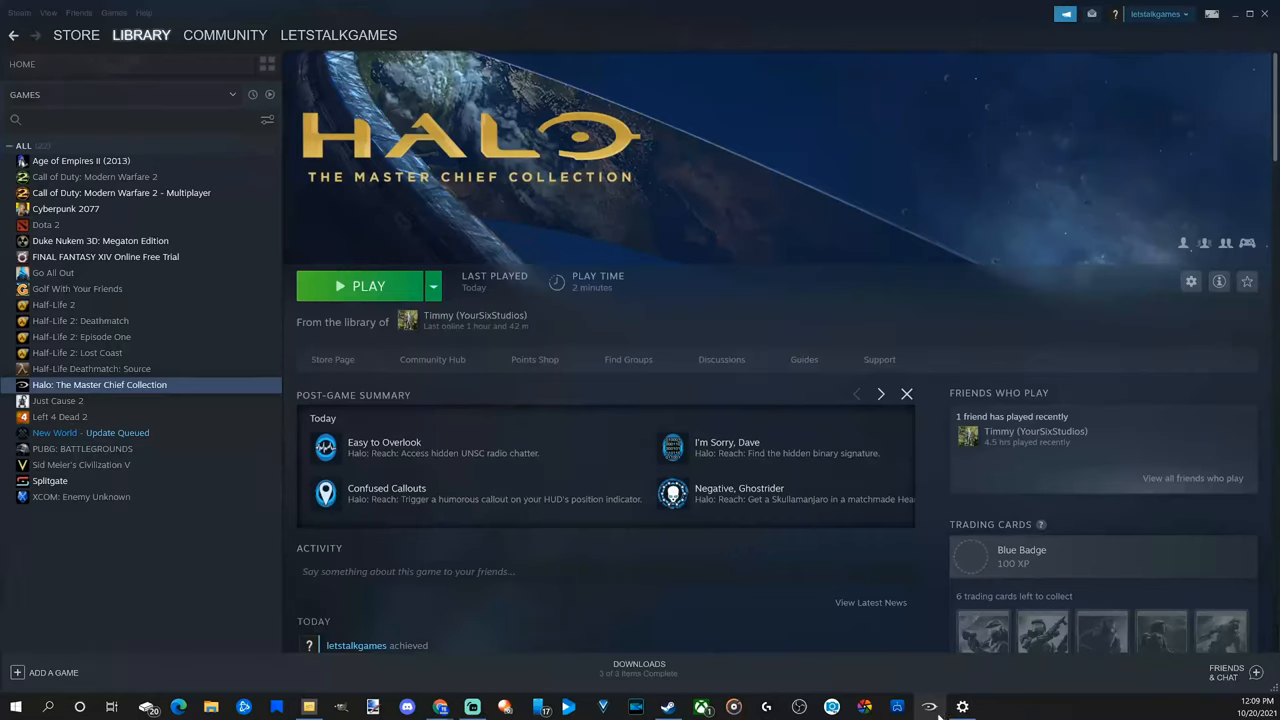
{"action": "right_click", "coordinate": [930, 708]}
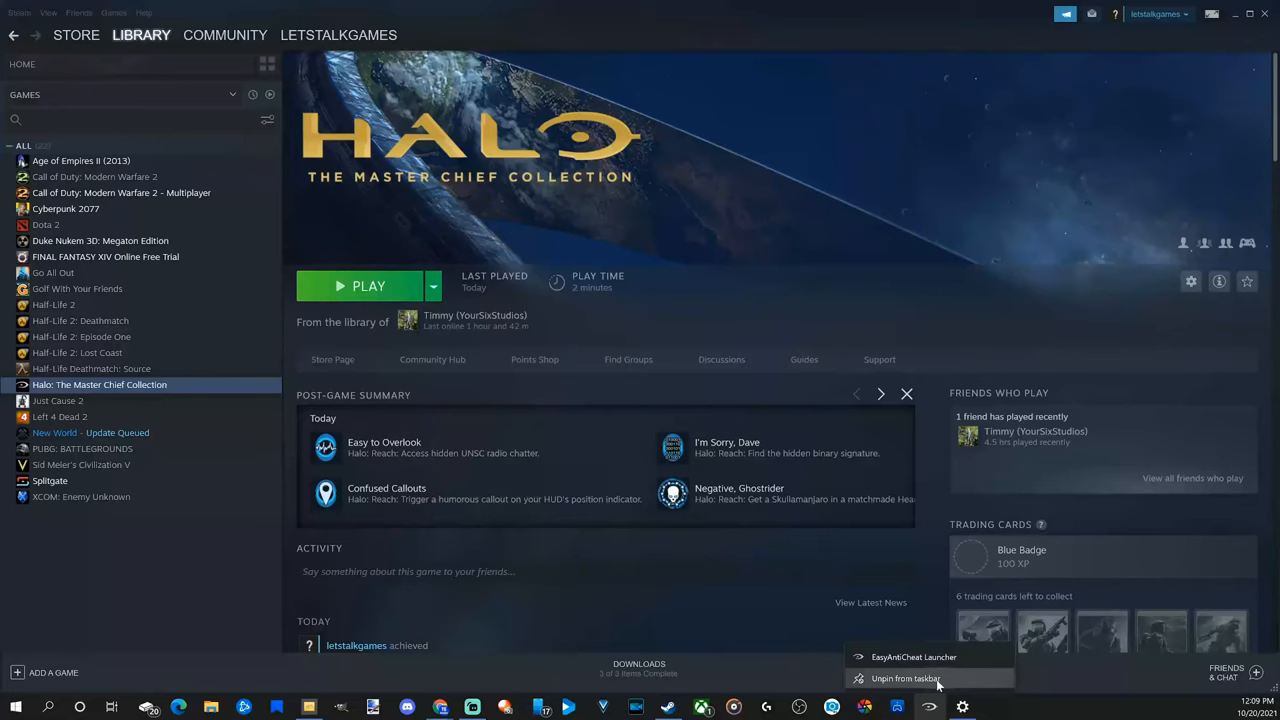